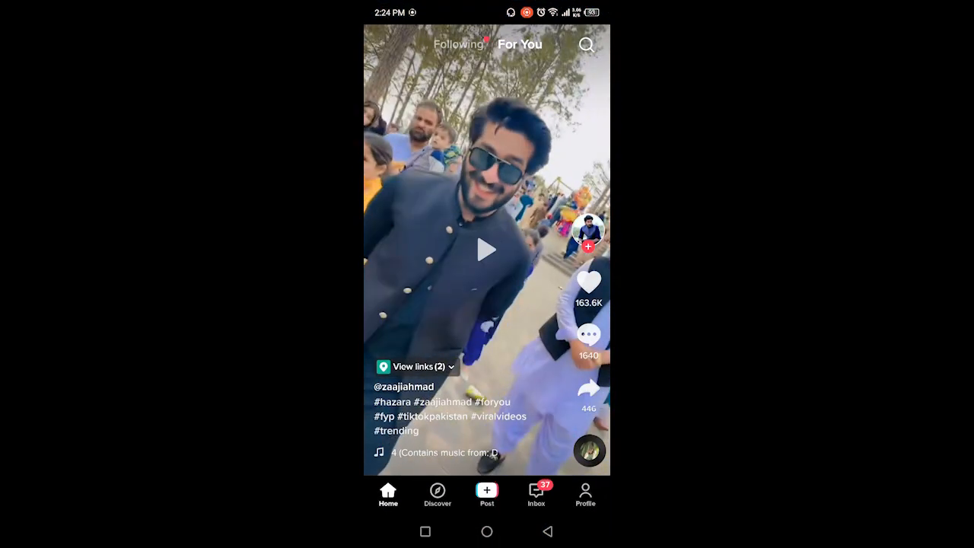
Step: Go to your own profile and reveal its creator tools and settings menu
left_click(586, 495)
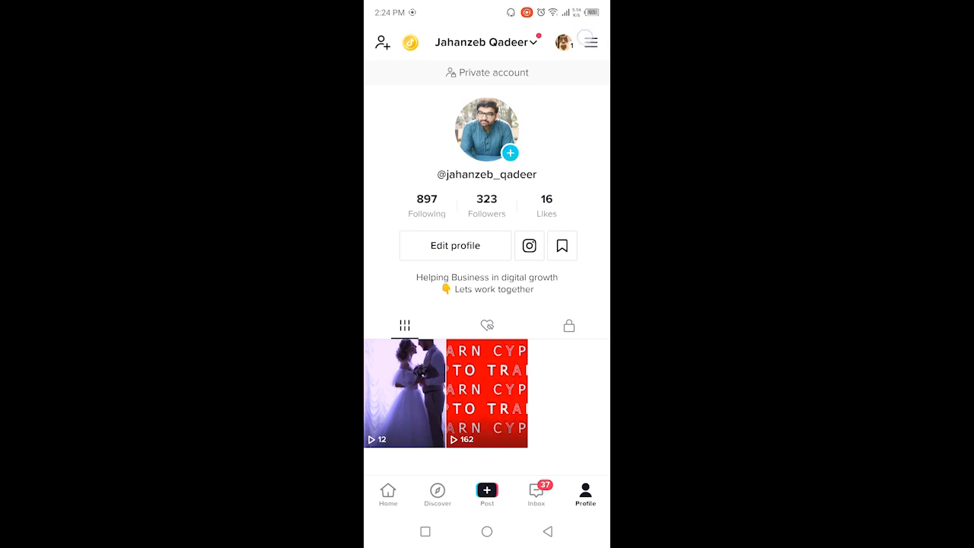
left_click(590, 42)
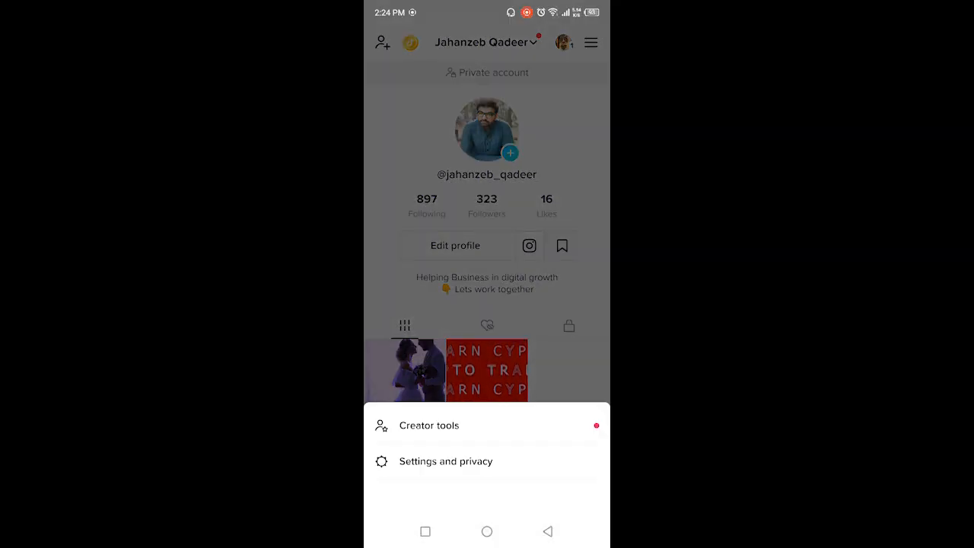
Step: Reach Manage account via Settings and privacy and begin adding a phone number
left_click(445, 461)
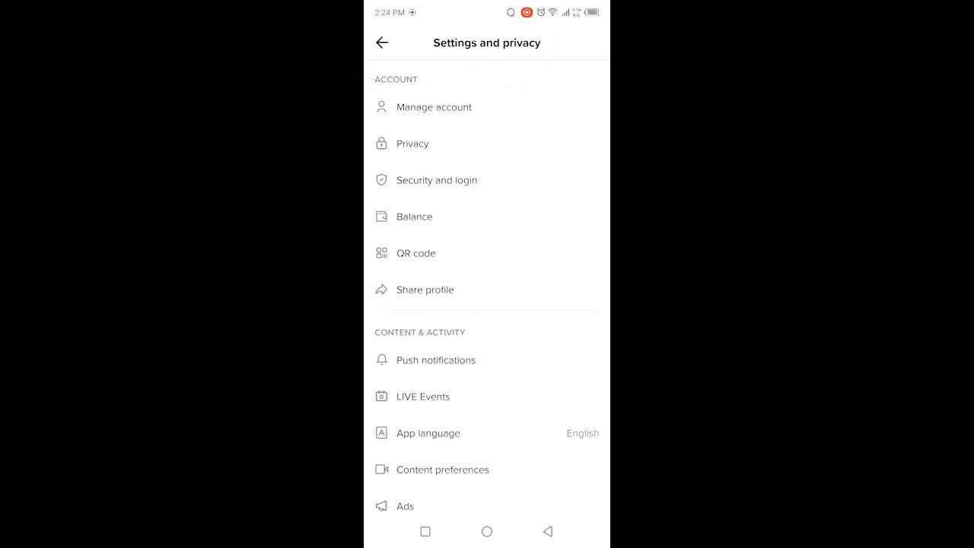
left_click(434, 106)
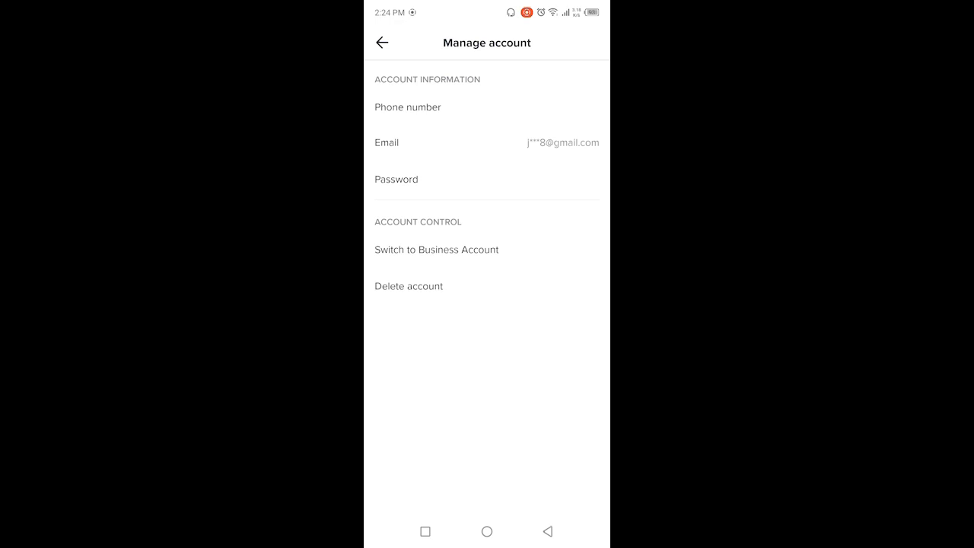
left_click(408, 107)
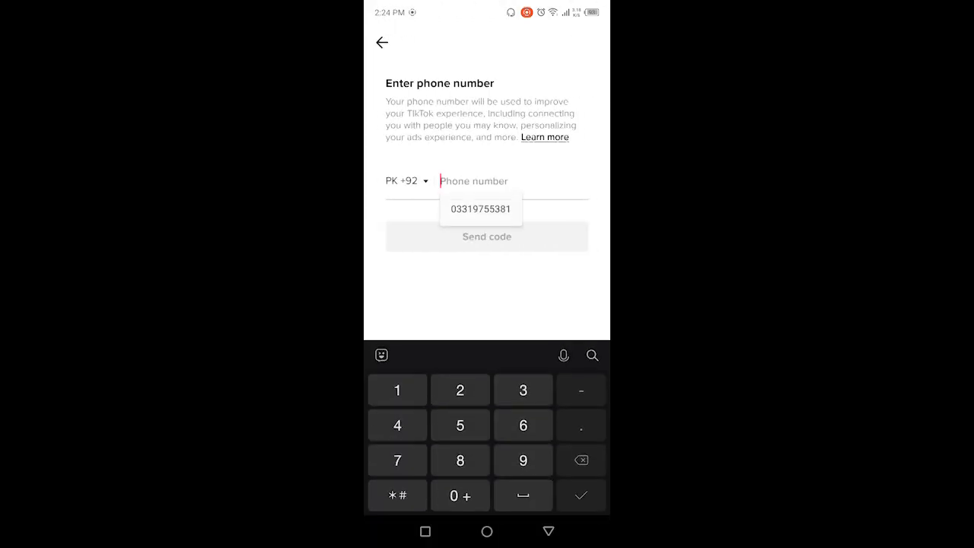
Step: Enter the Pakistani number 42130 after PK +92 and send a verification code
left_click(396, 460)
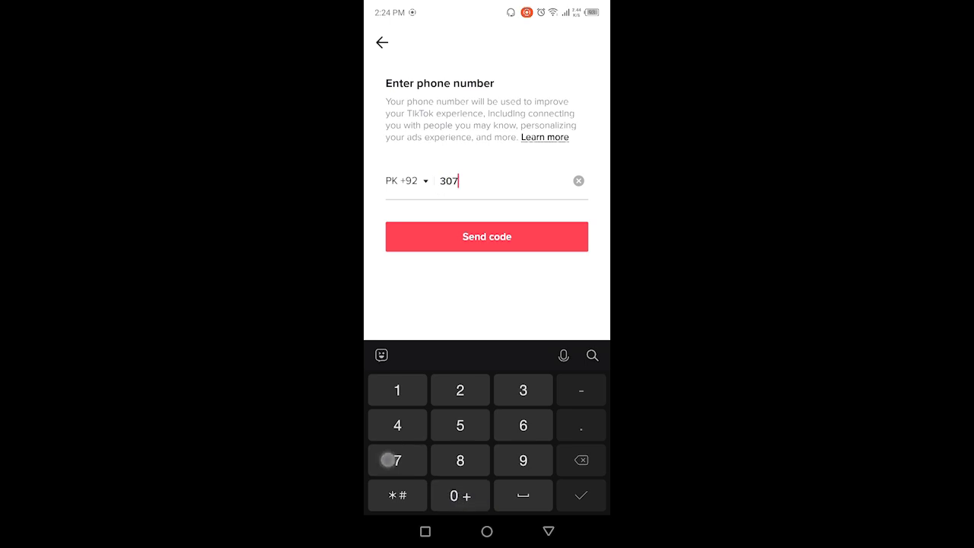
type("42130")
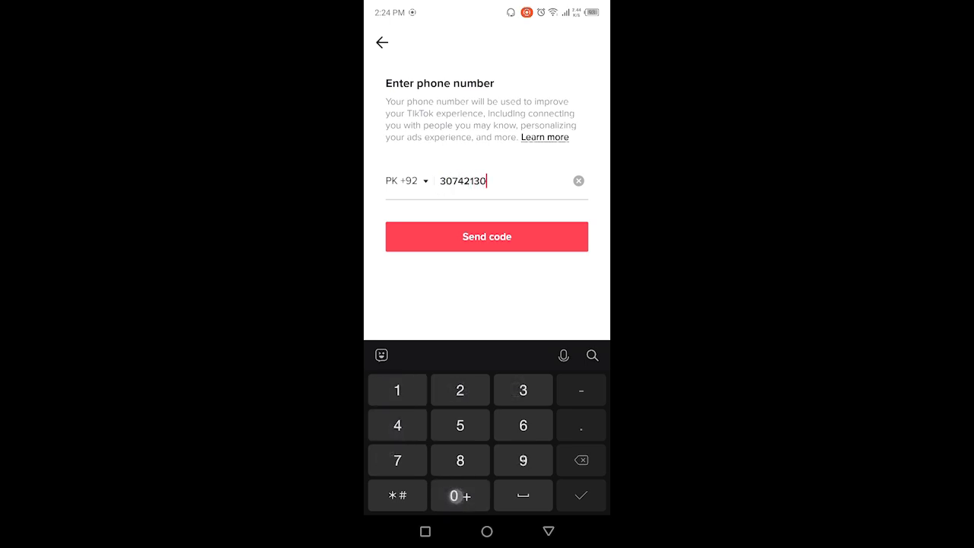
left_click(486, 236)
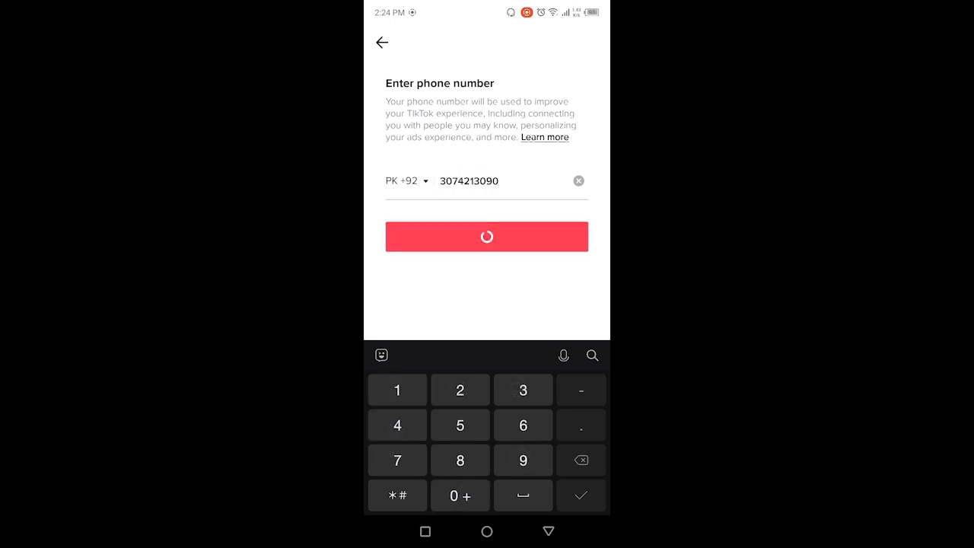
left_click(486, 236)
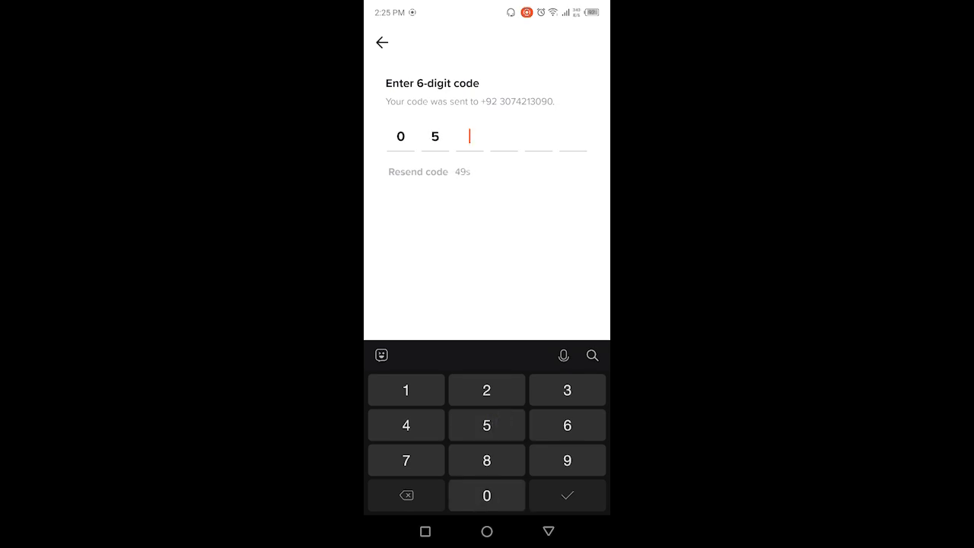
Step: Finish the verification code so the number is listed, then return to the home screen
left_click(487, 424)
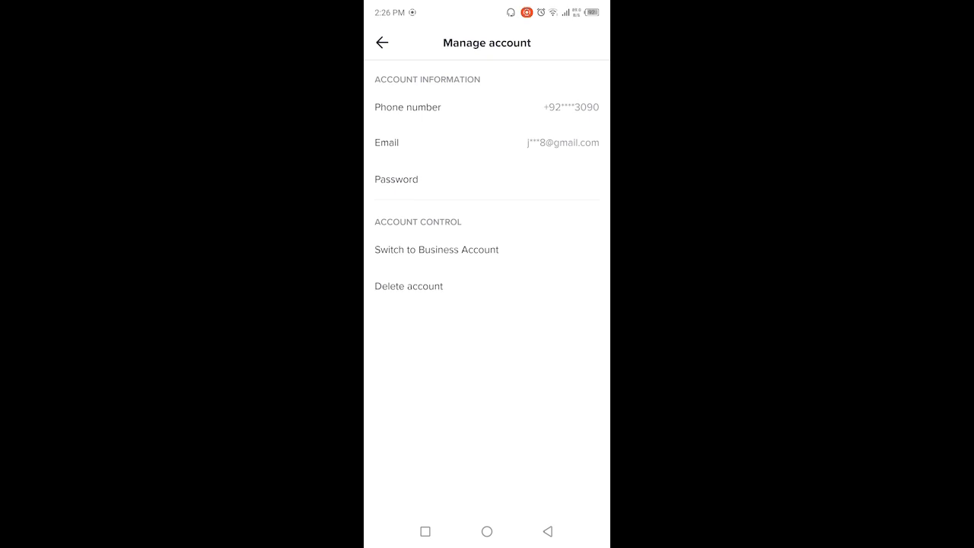
left_click(487, 531)
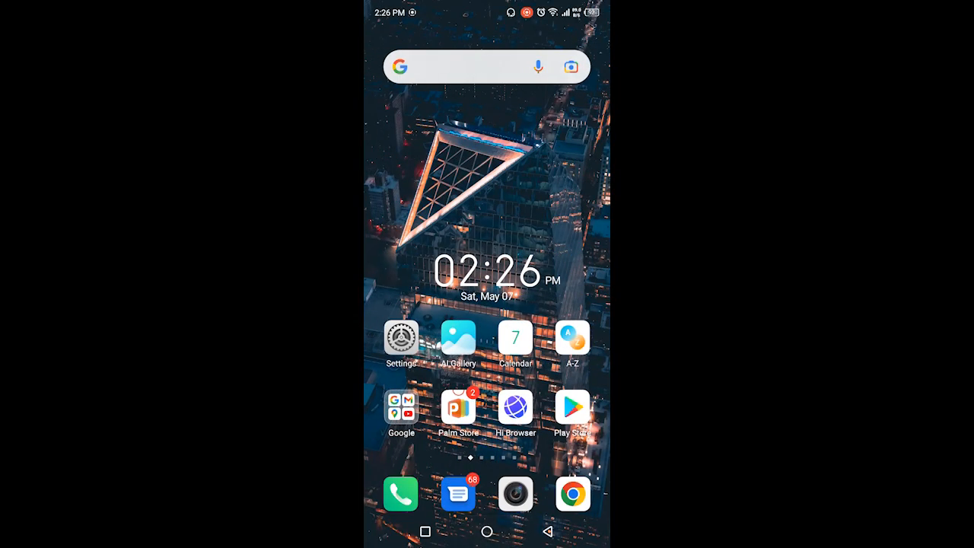